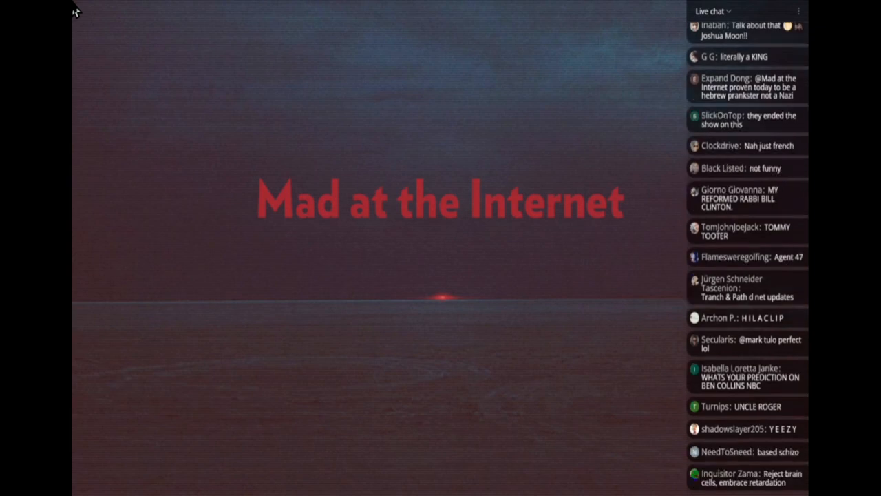
pyautogui.scroll(-3)
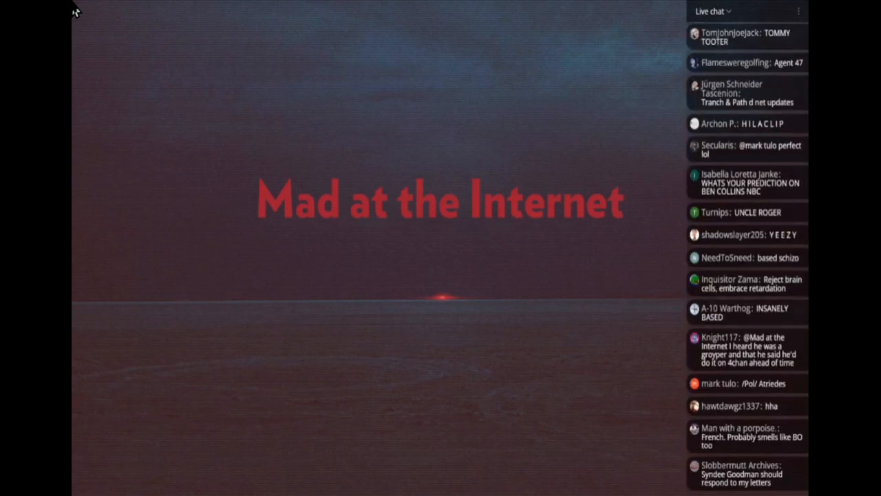
pyautogui.scroll(-3)
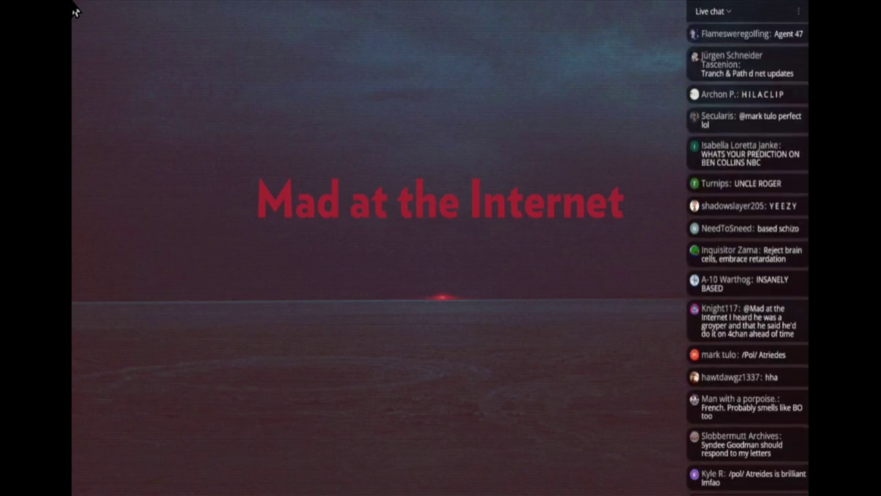
pyautogui.scroll(-3)
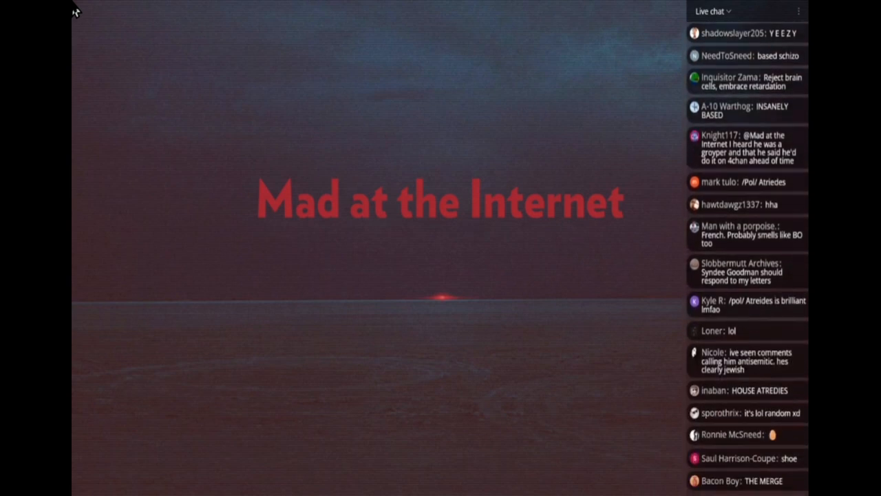
pyautogui.scroll(-3)
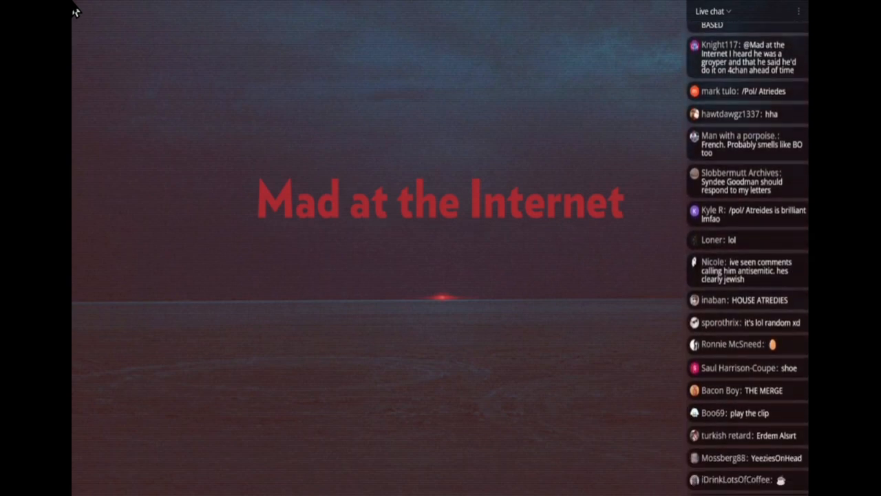
pyautogui.scroll(-3)
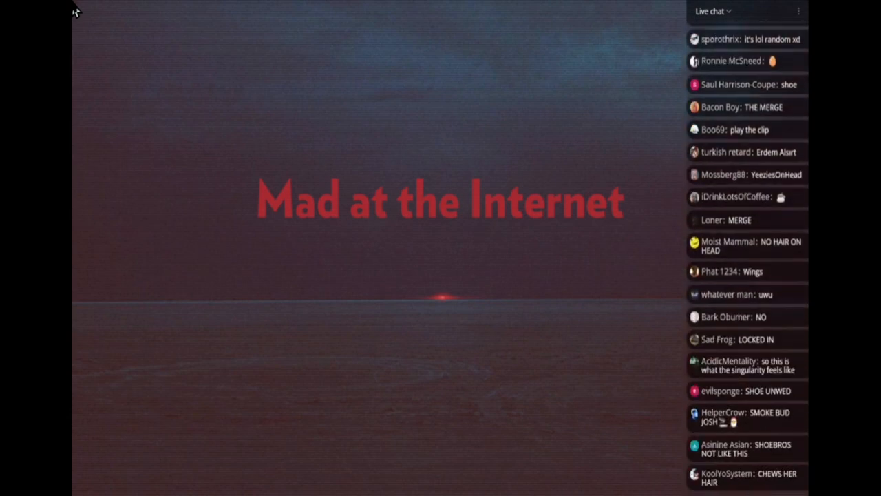
pyautogui.scroll(-3)
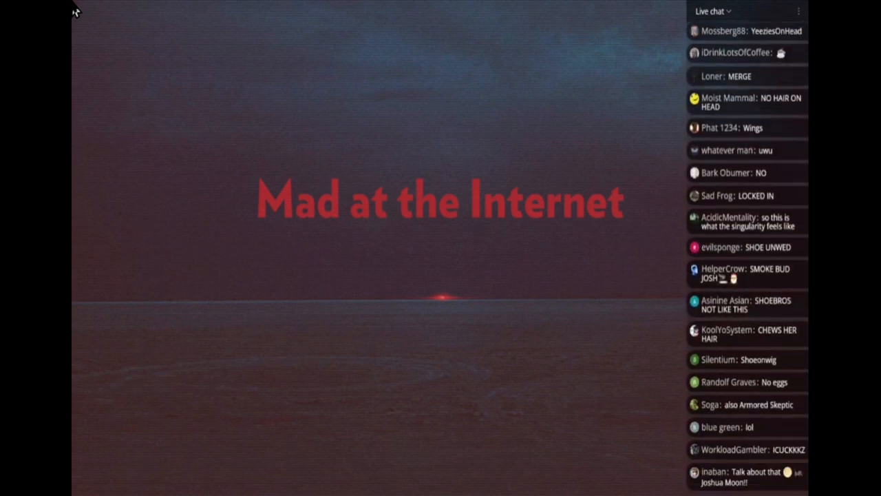
pyautogui.scroll(-3)
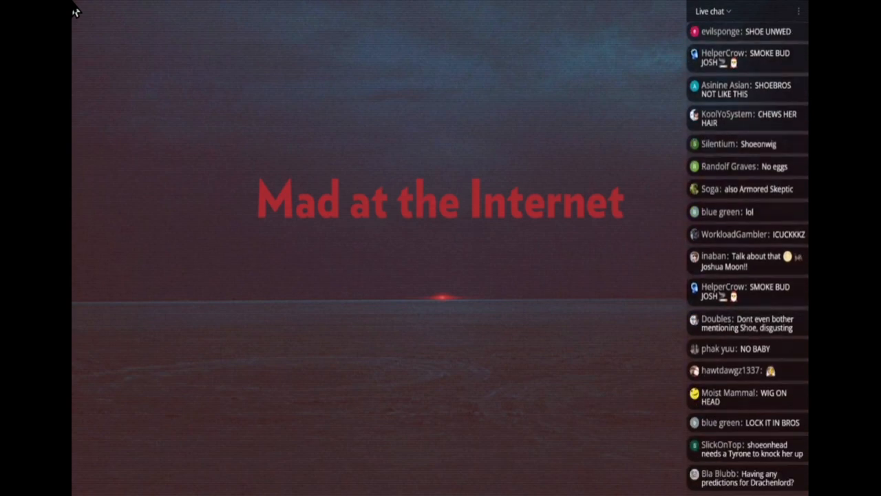
pyautogui.scroll(-3)
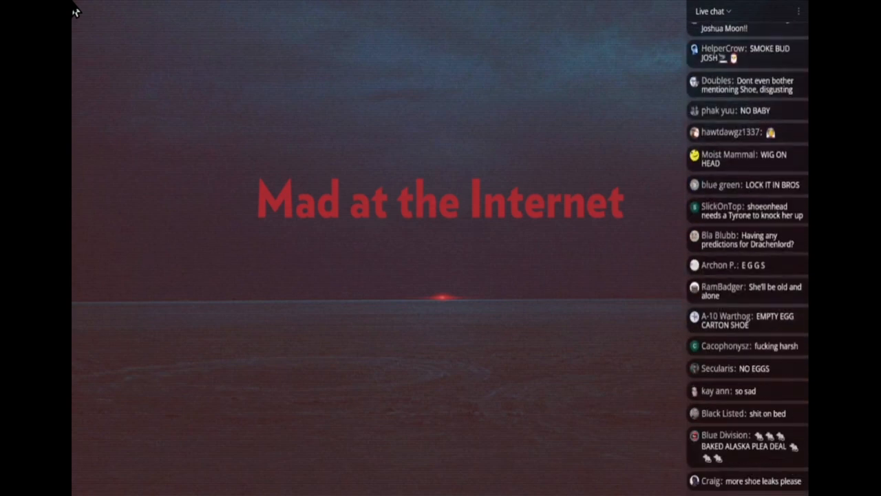
pyautogui.scroll(-3)
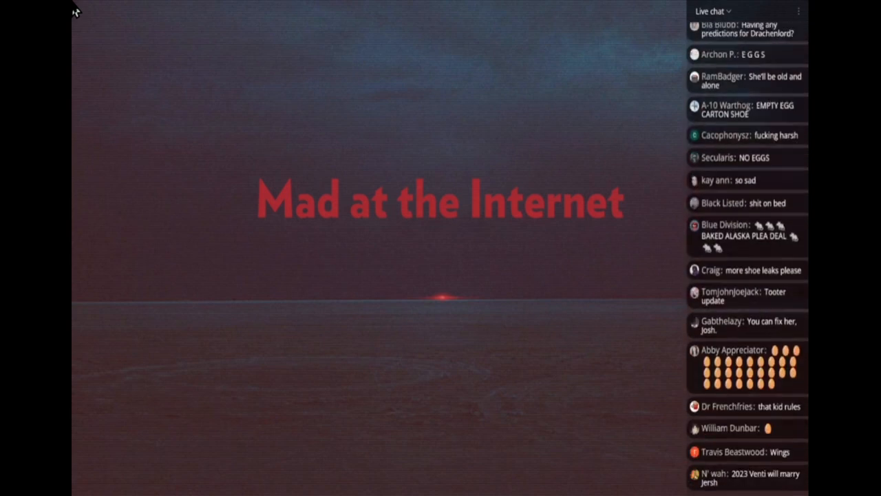
pyautogui.scroll(-3)
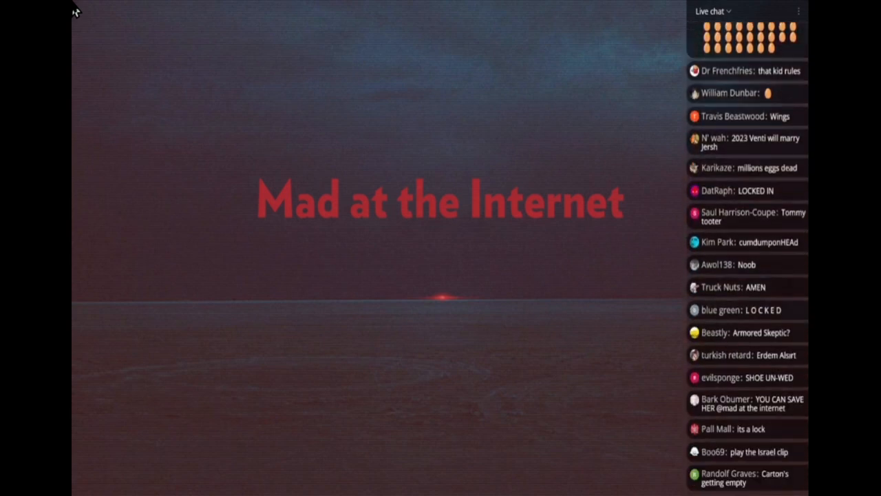
pyautogui.scroll(-3)
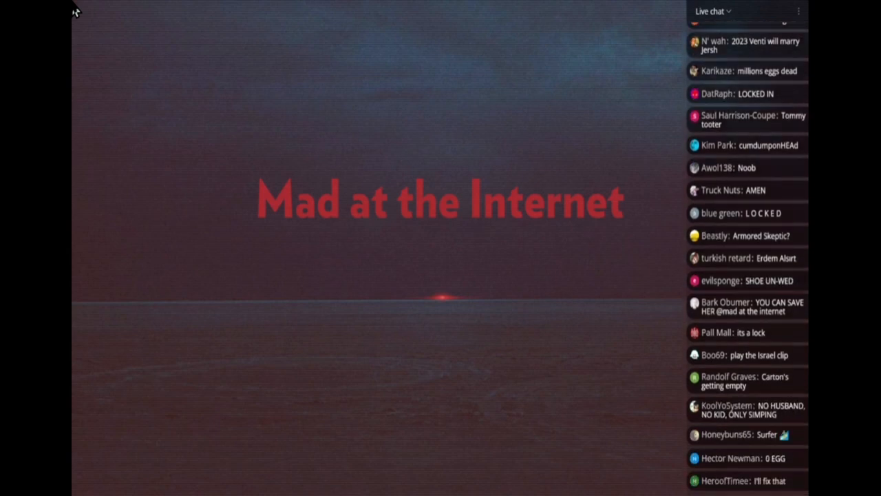
pyautogui.scroll(-3)
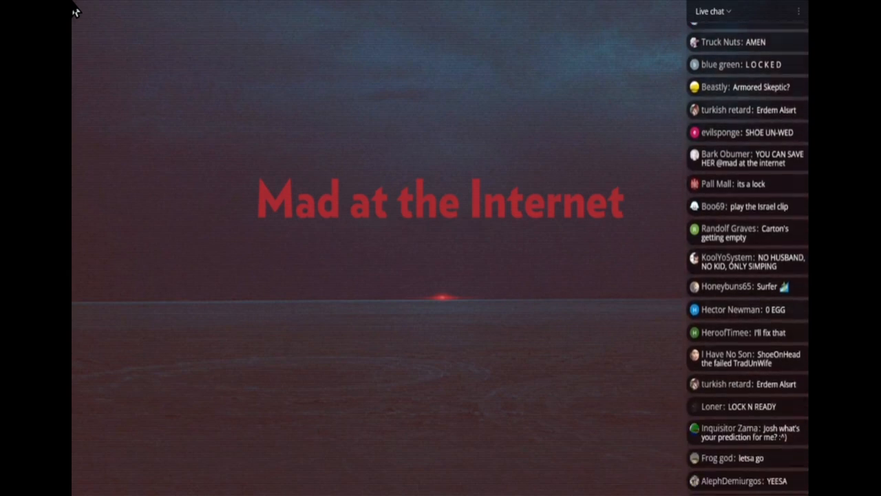
pyautogui.scroll(-3)
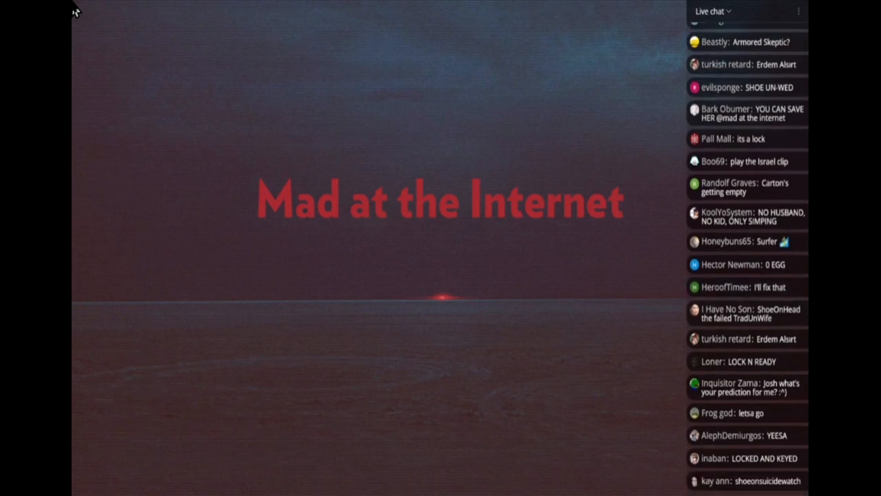
pyautogui.scroll(-3)
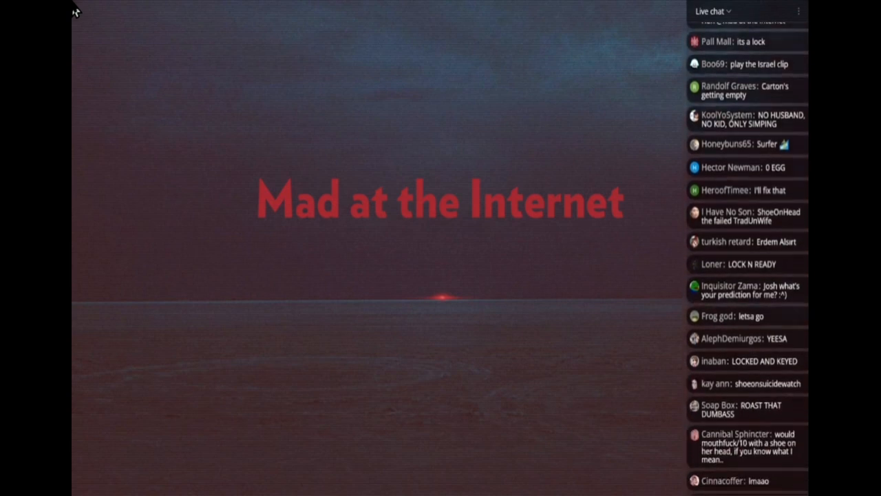
pyautogui.scroll(-3)
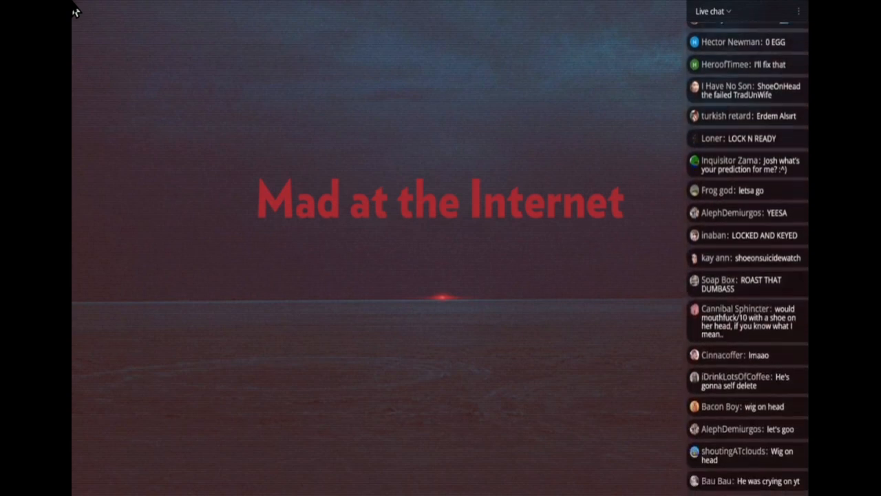
pyautogui.scroll(-3)
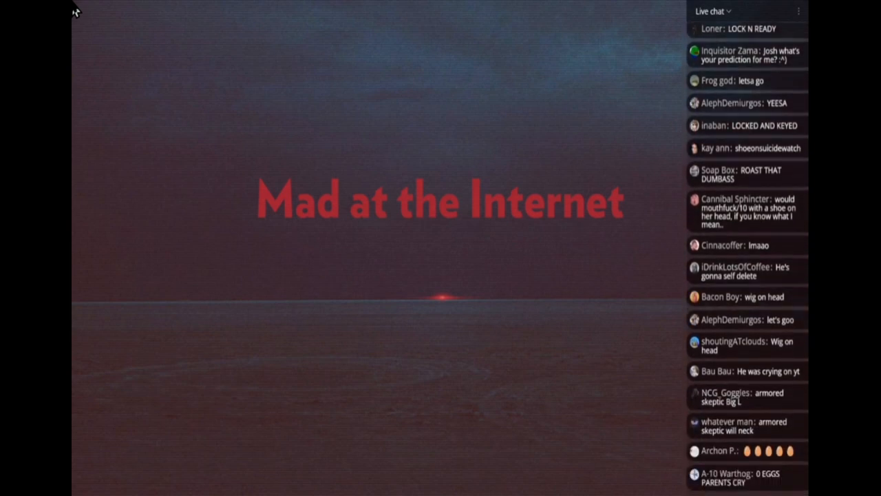
pyautogui.scroll(-3)
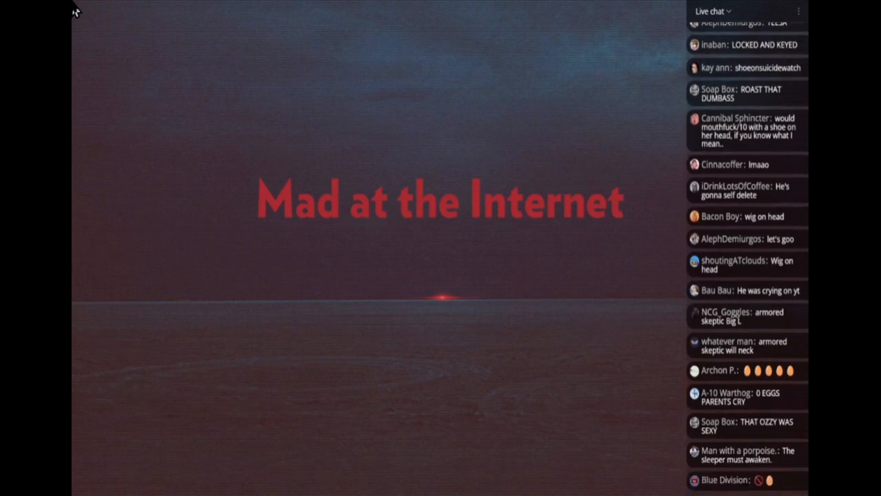
pyautogui.scroll(-3)
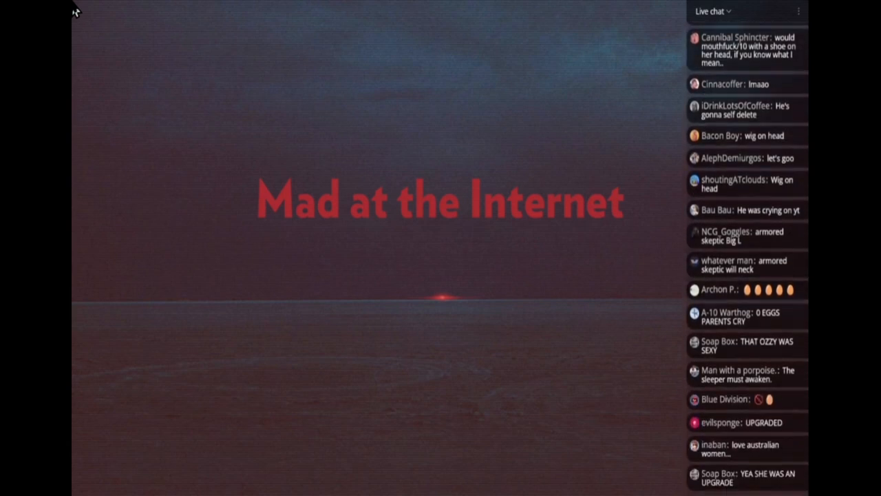
pyautogui.scroll(-3)
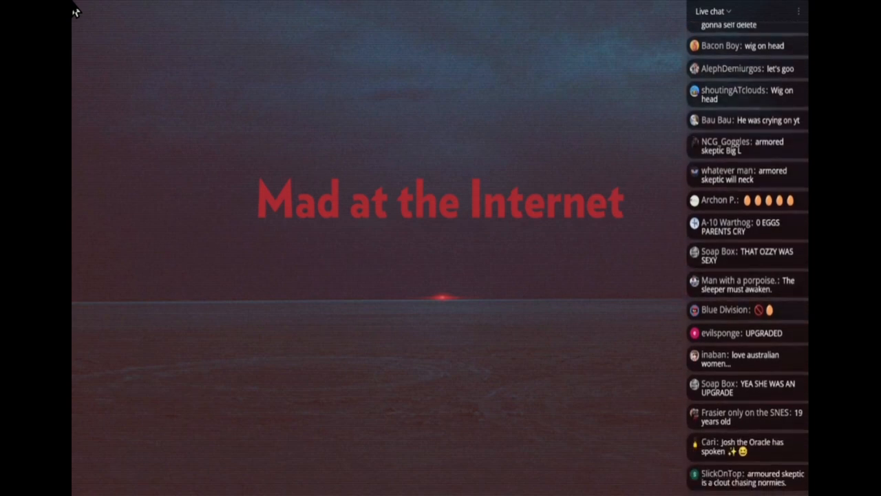
pyautogui.scroll(-3)
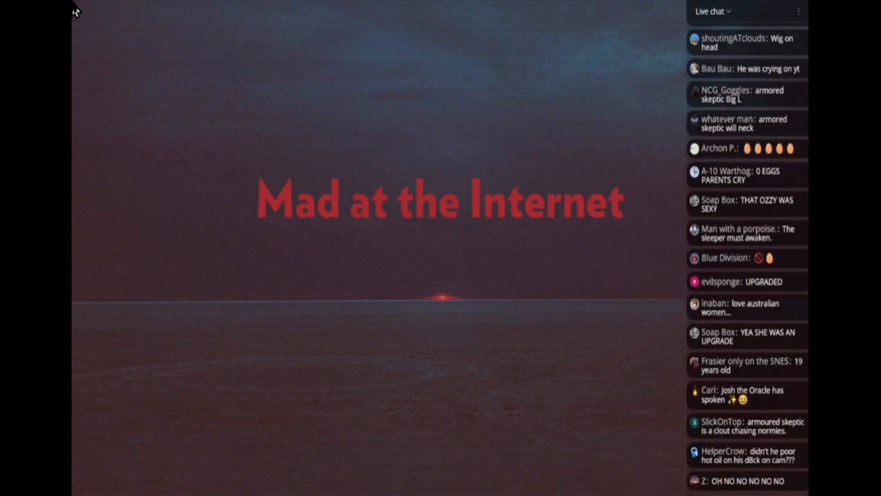
pyautogui.scroll(-3)
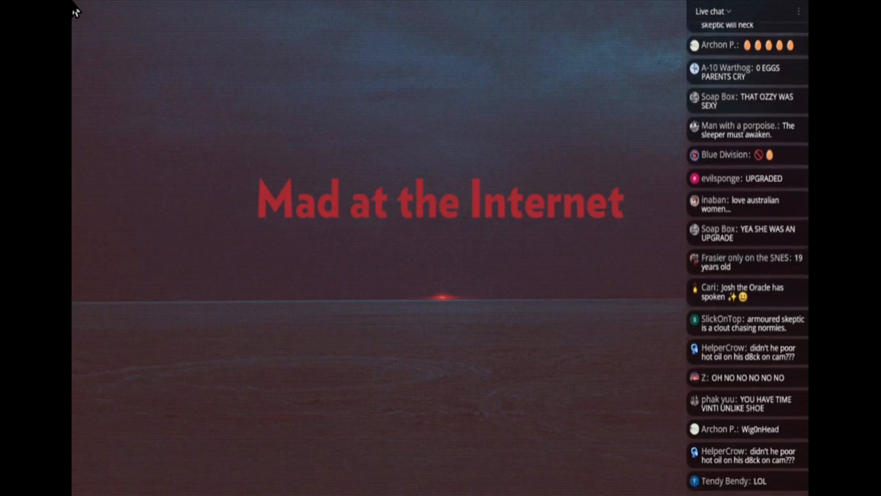
pyautogui.scroll(-3)
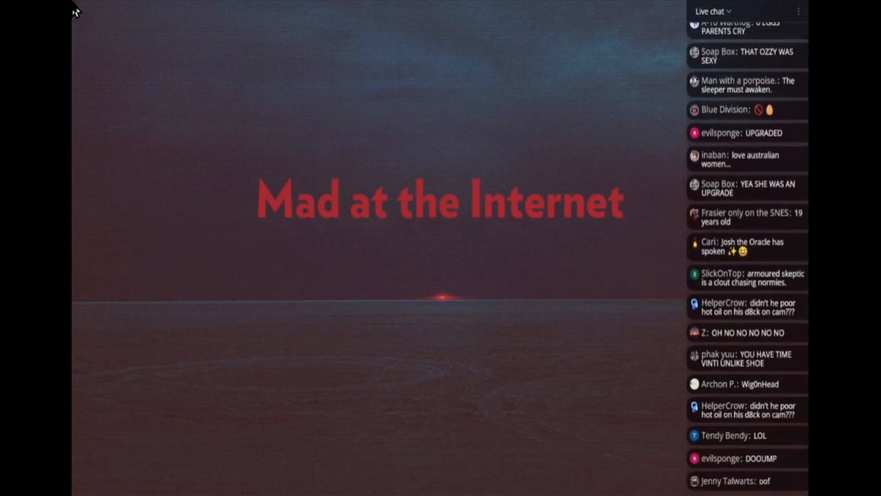
pyautogui.scroll(-3)
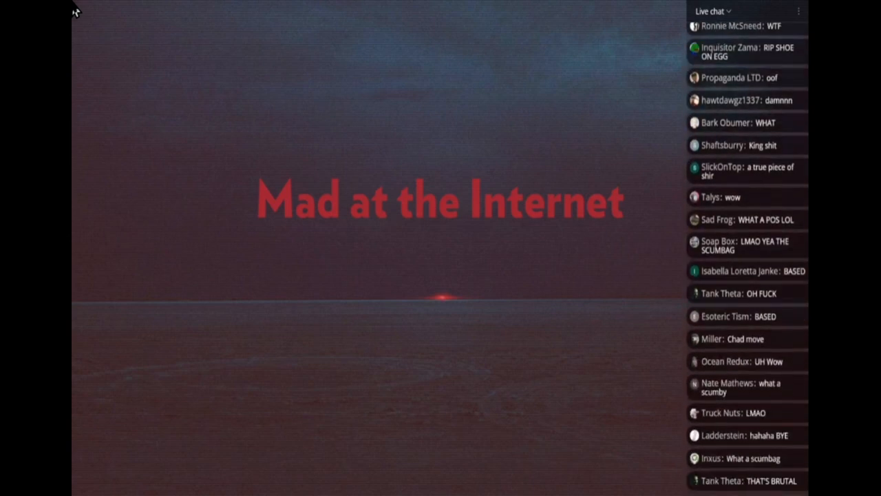
pyautogui.scroll(-3)
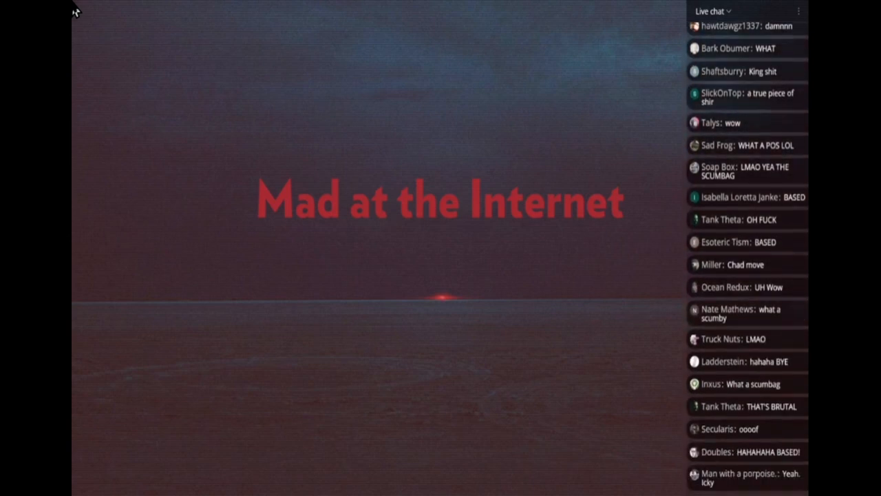
pyautogui.scroll(-3)
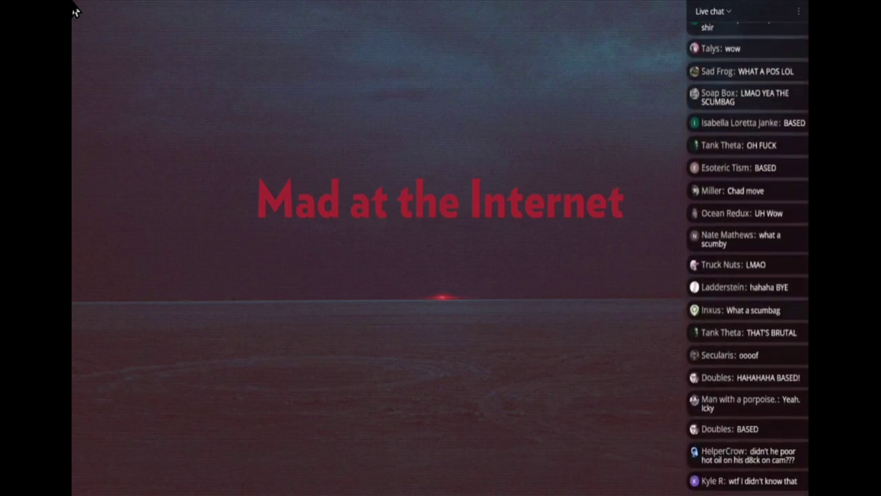
pyautogui.scroll(-3)
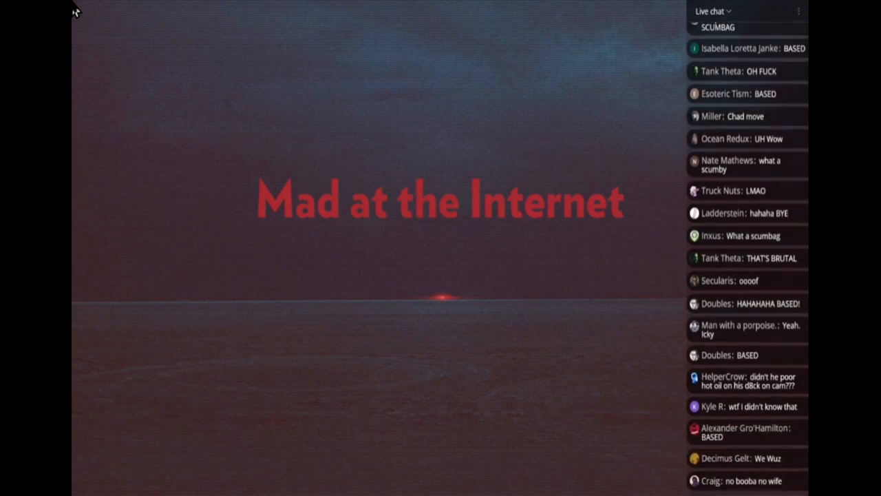
pyautogui.scroll(-3)
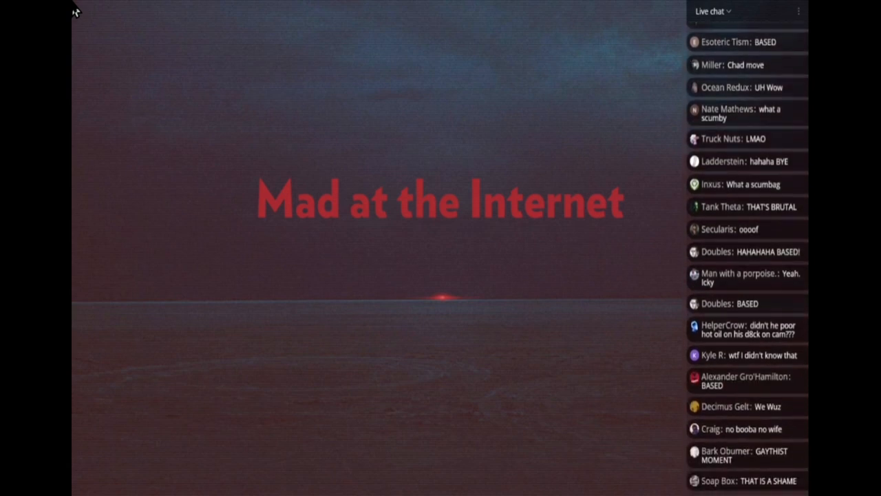
pyautogui.scroll(-3)
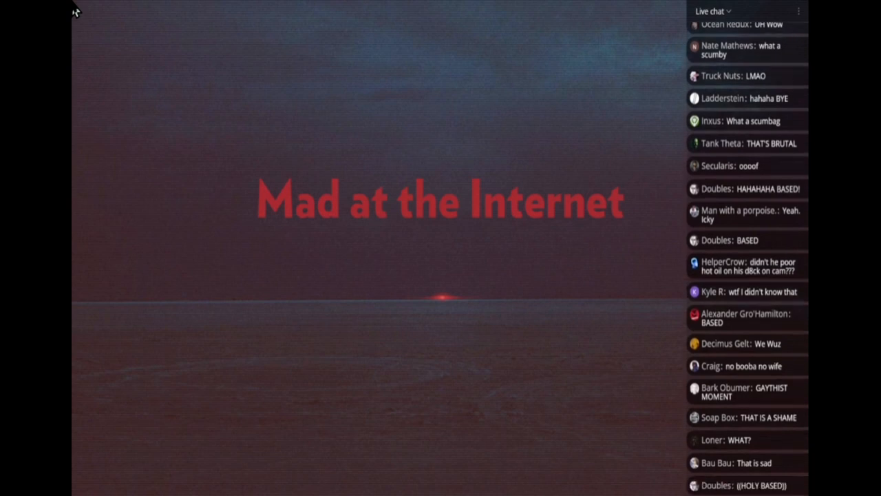
pyautogui.scroll(-3)
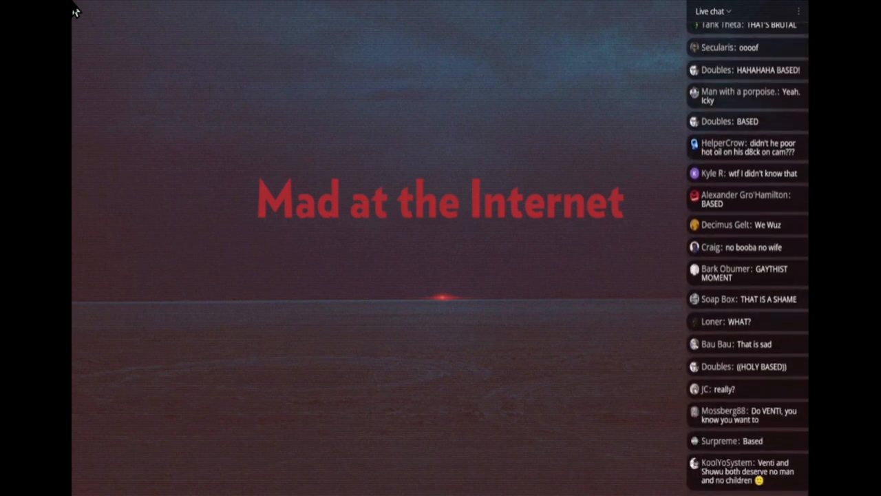
pyautogui.scroll(-3)
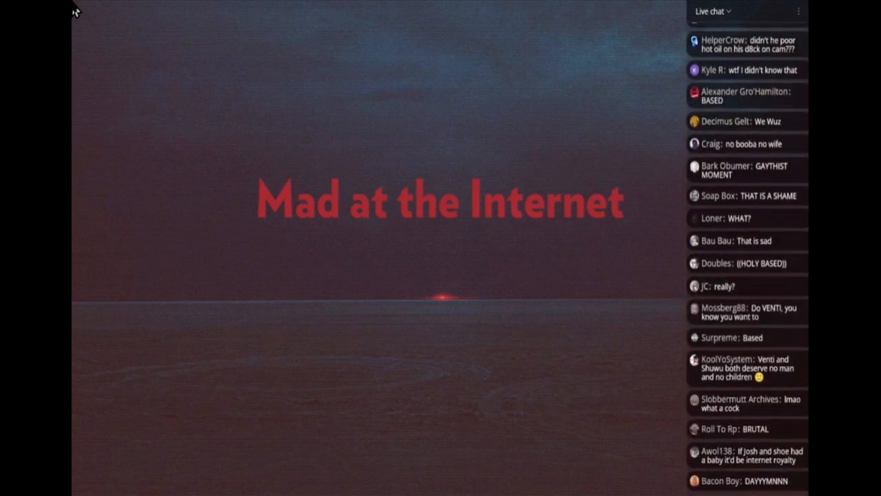
pyautogui.scroll(-3)
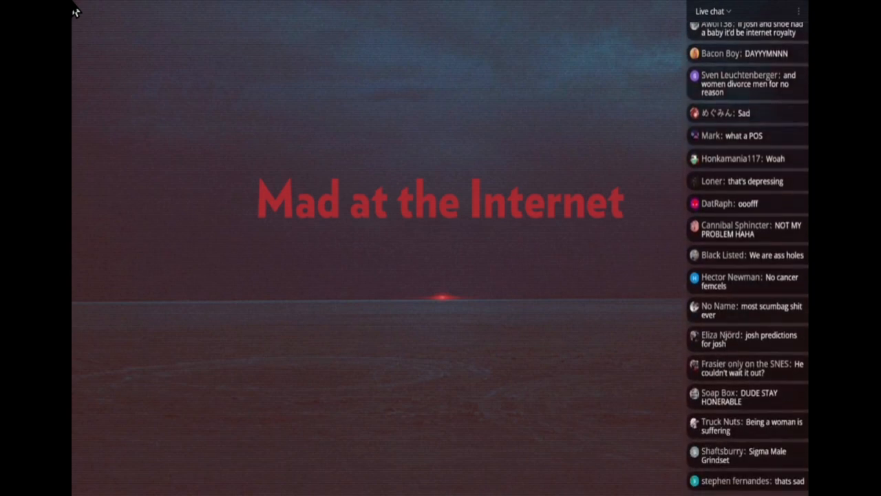
pyautogui.scroll(-3)
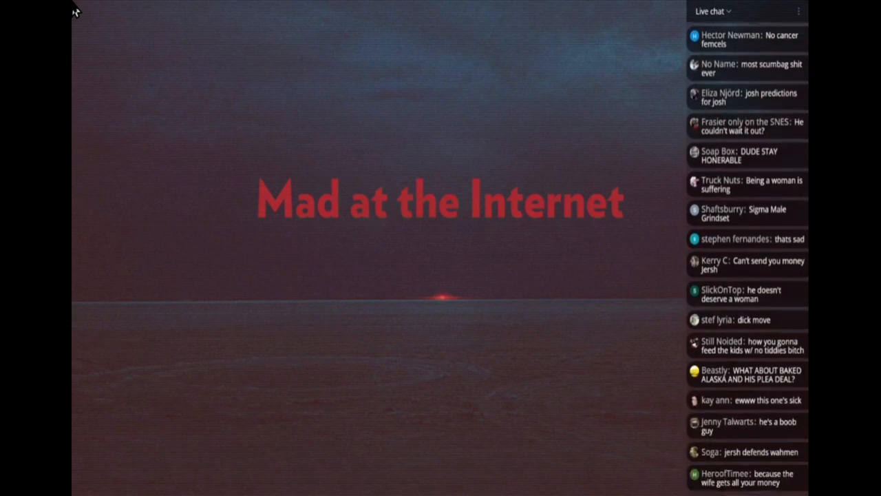
pyautogui.scroll(-3)
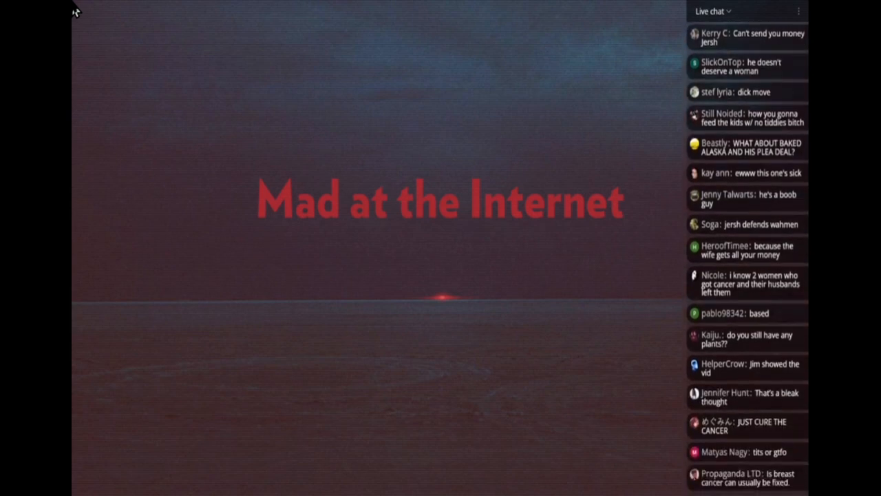
pyautogui.scroll(-3)
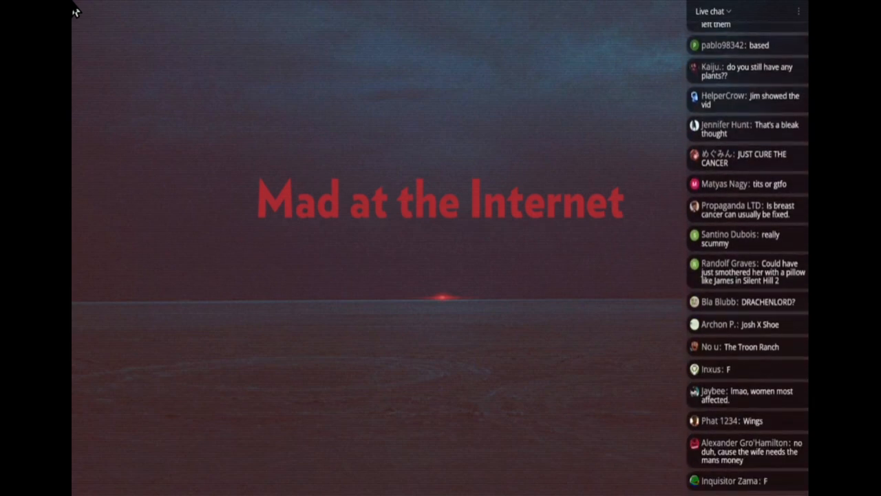
pyautogui.scroll(-3)
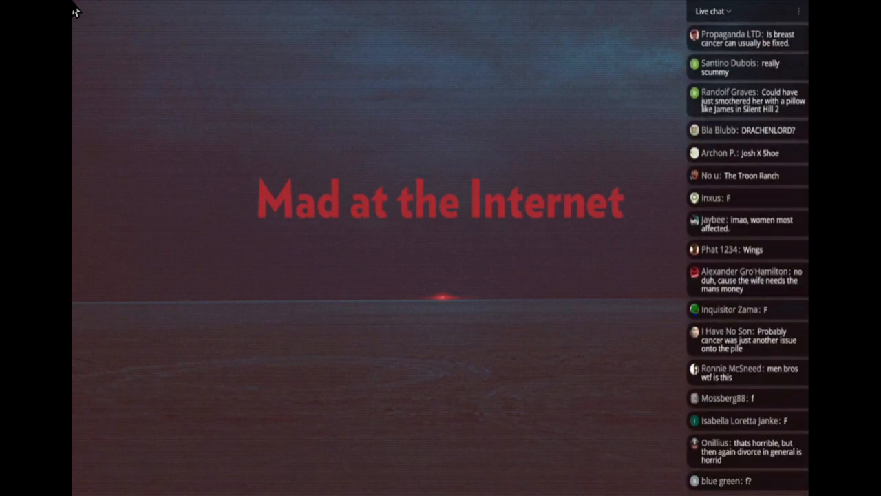
pyautogui.scroll(-3)
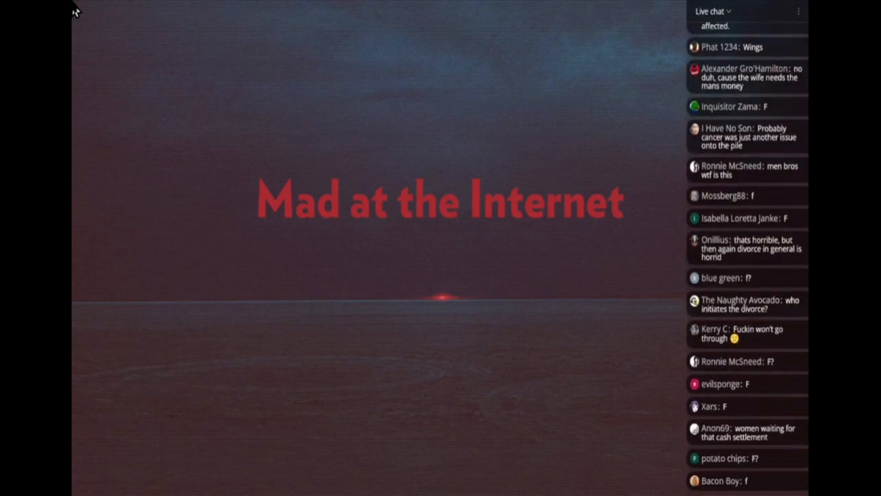
pyautogui.scroll(-3)
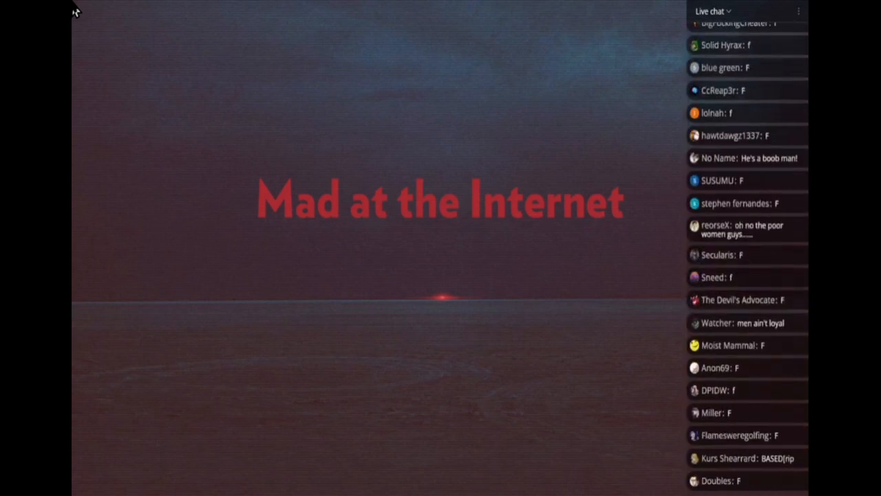
pyautogui.scroll(-3)
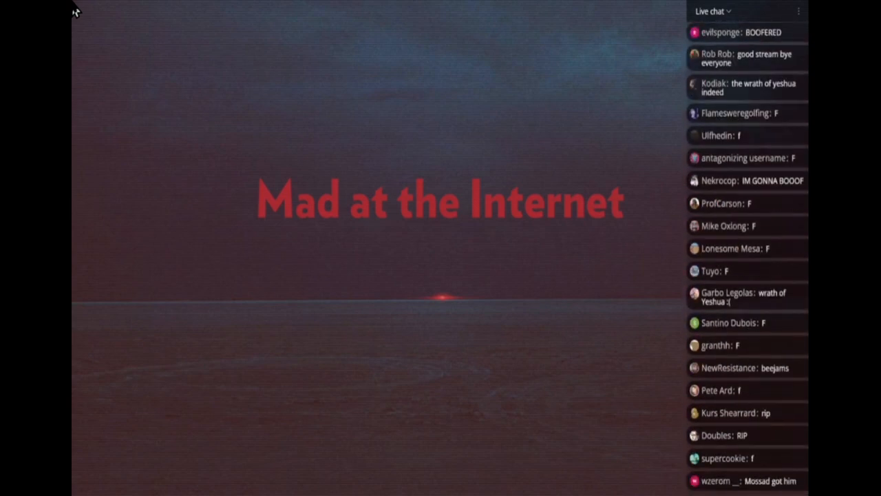
pyautogui.scroll(-3)
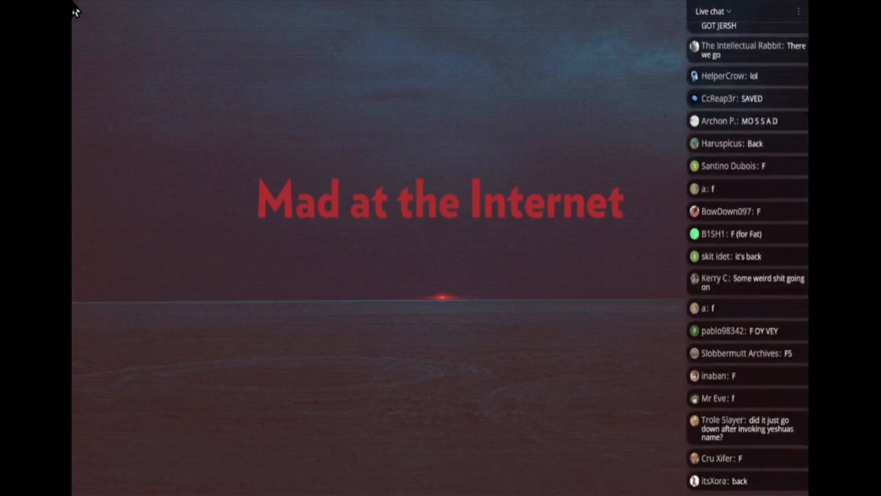
pyautogui.scroll(-3)
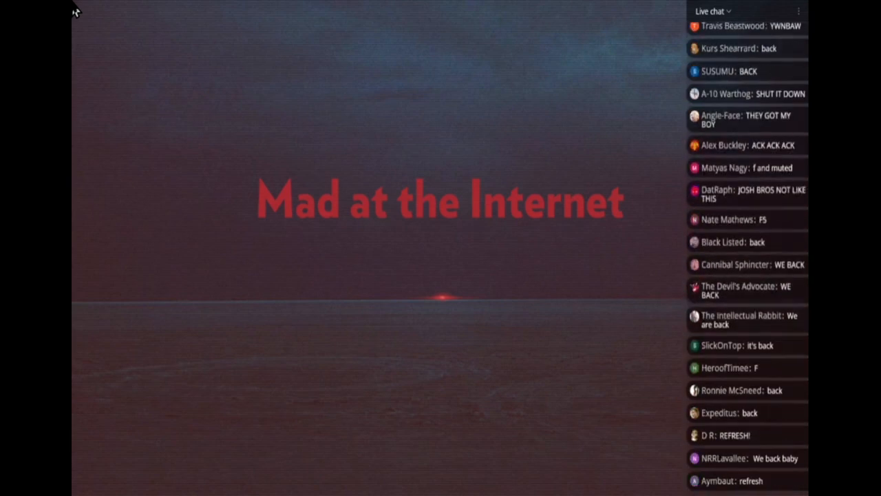
pyautogui.scroll(-3)
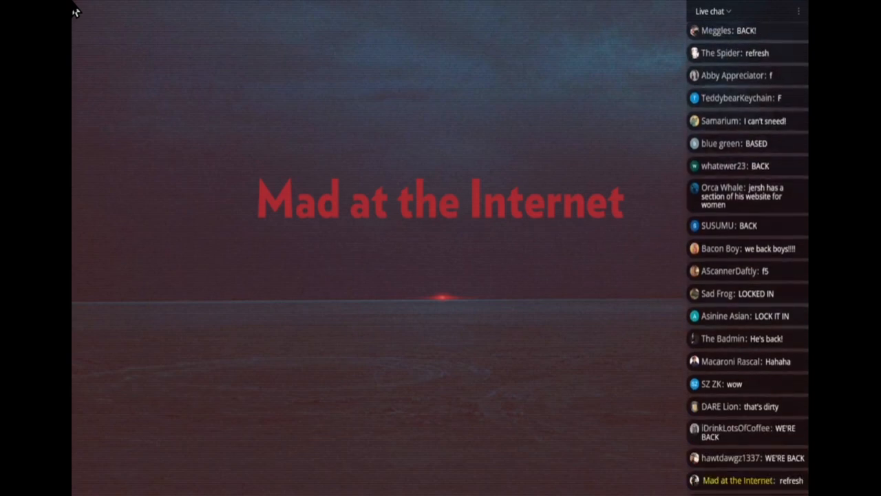
pyautogui.scroll(-3)
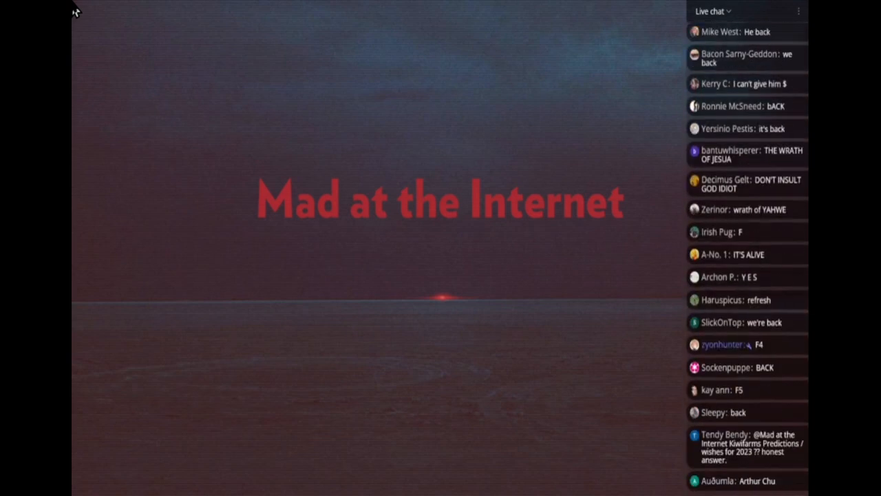
pyautogui.scroll(-3)
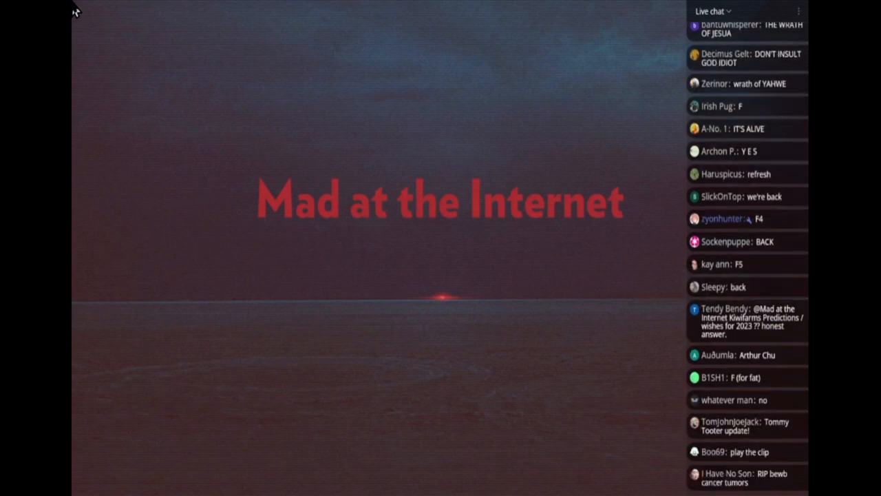
pyautogui.scroll(-3)
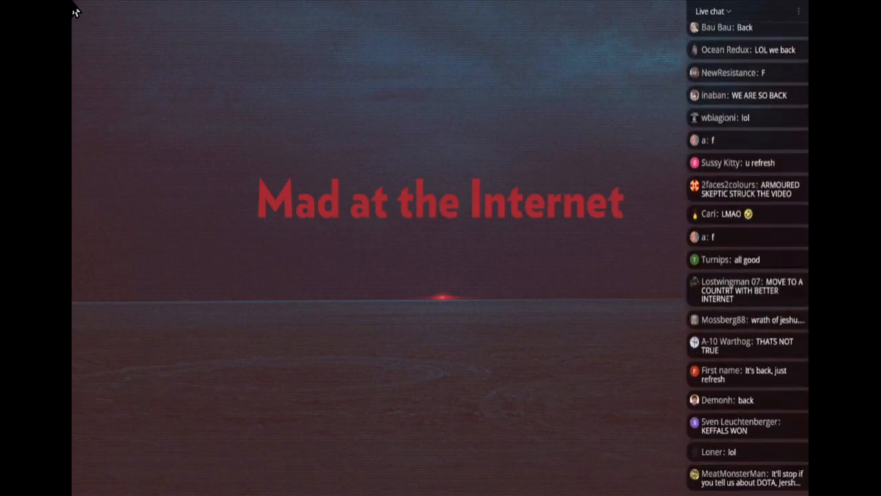
pyautogui.scroll(-3)
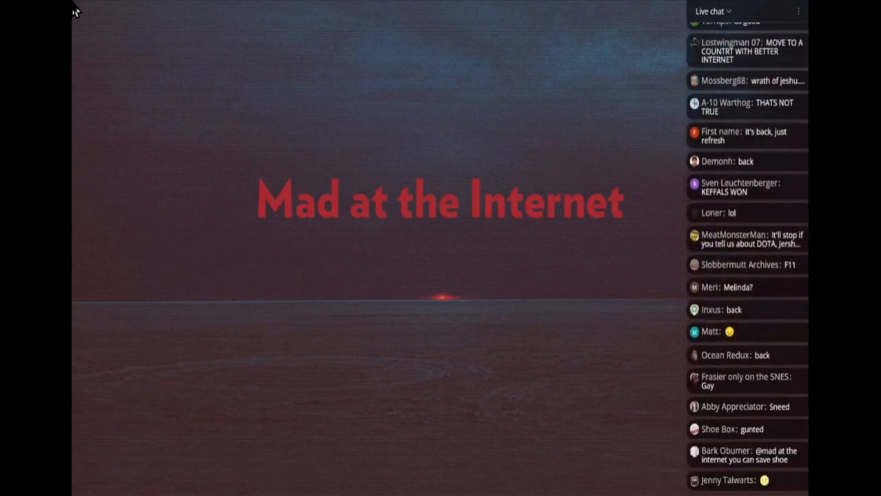
pyautogui.scroll(-3)
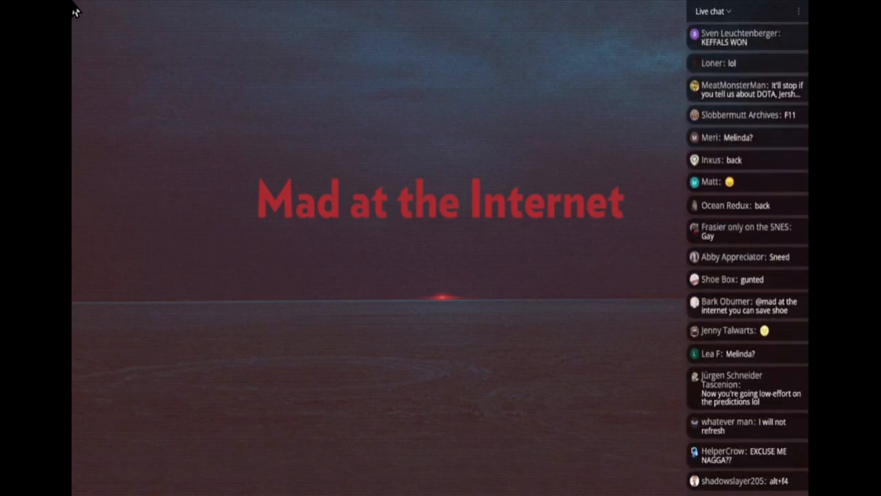
pyautogui.scroll(-3)
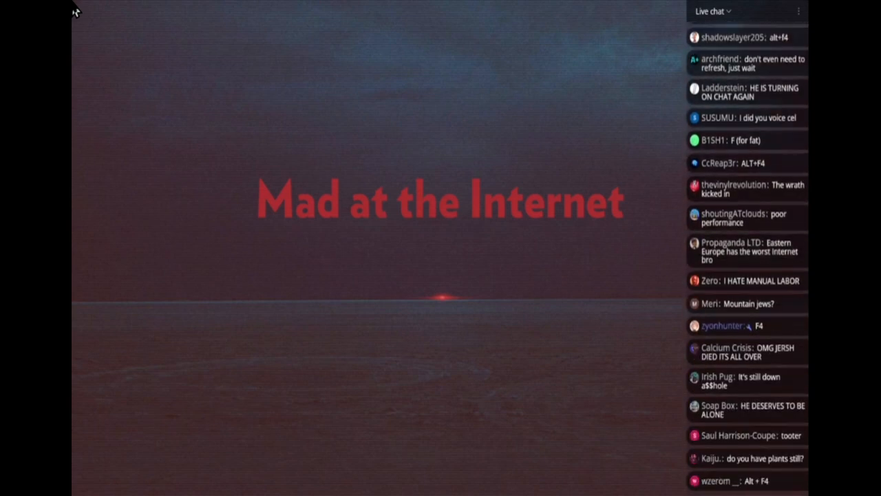
pyautogui.scroll(-3)
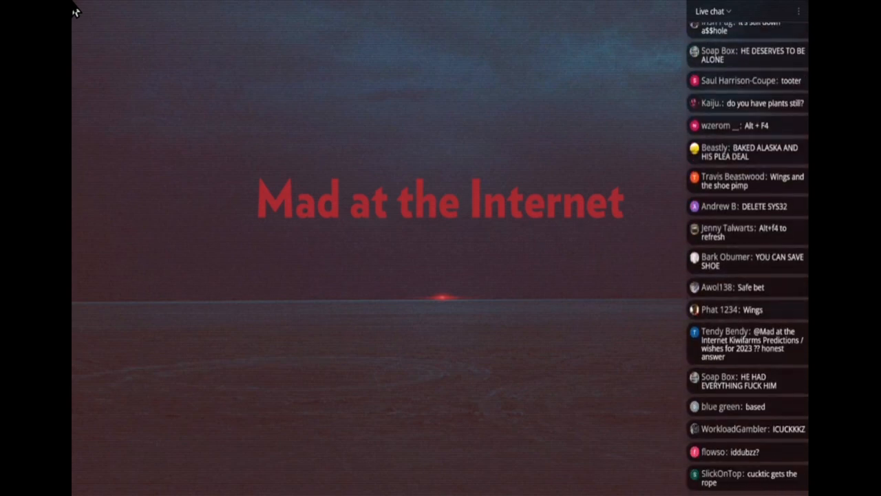
pyautogui.scroll(-3)
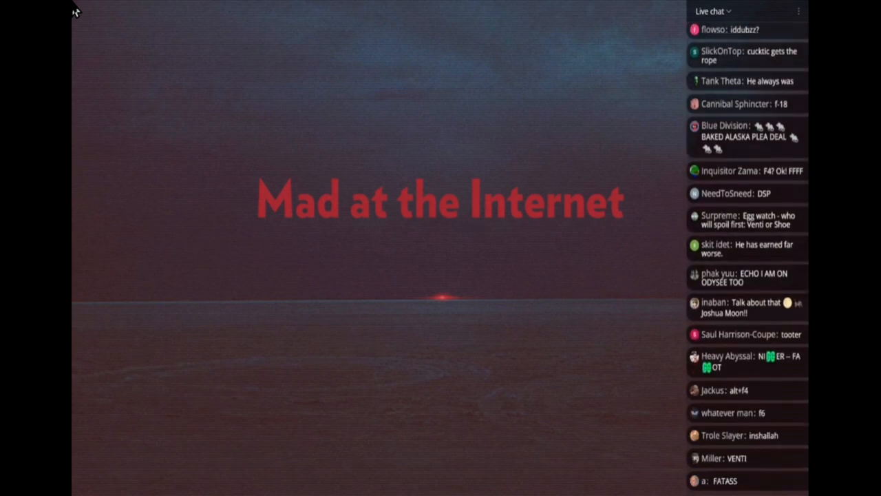
pyautogui.scroll(-3)
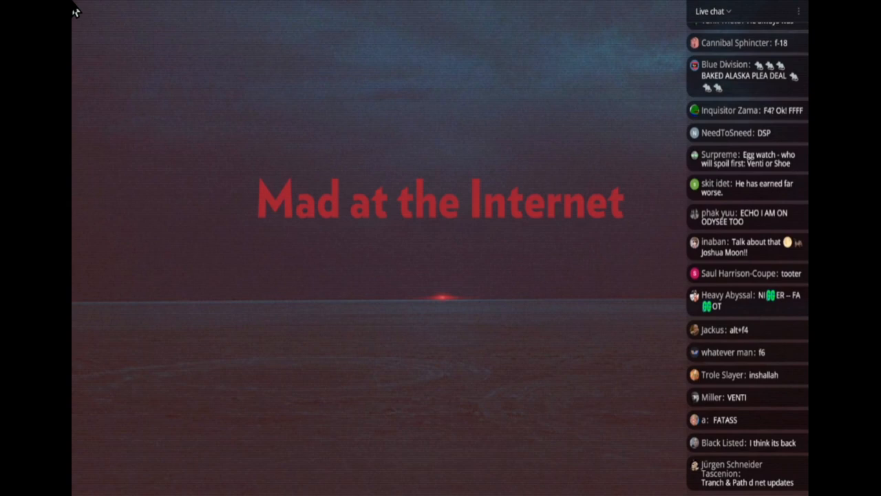
pyautogui.scroll(-3)
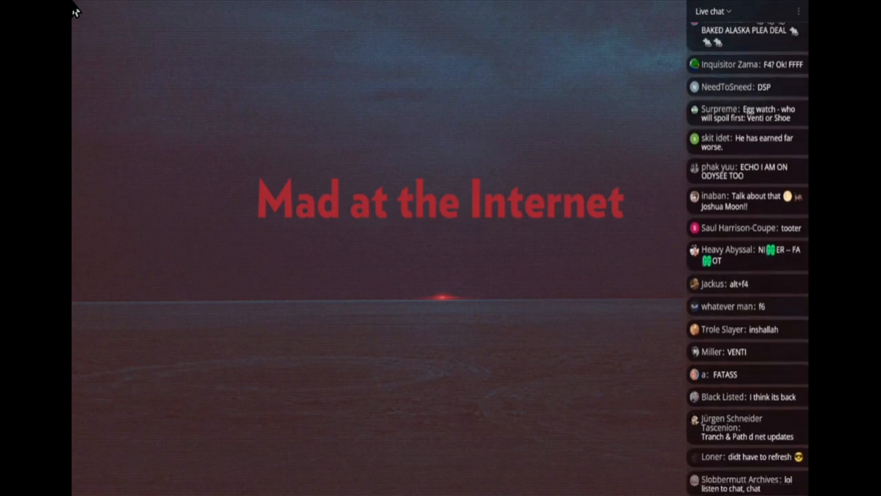
pyautogui.scroll(-3)
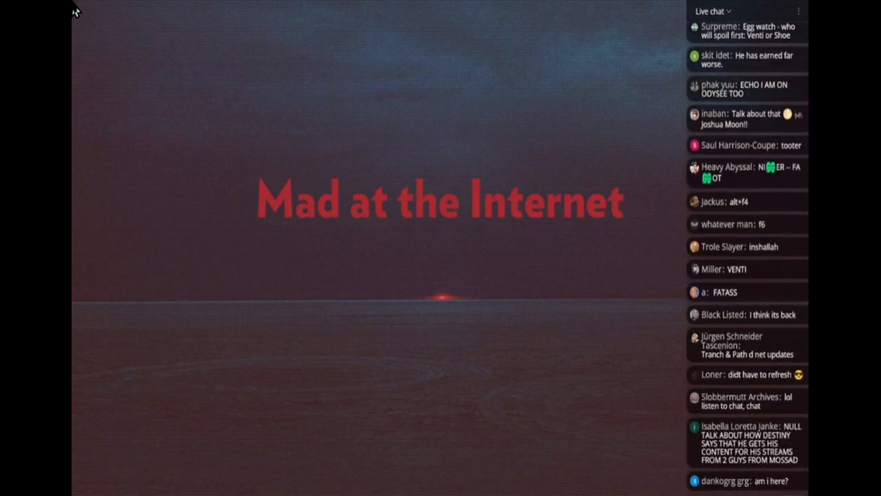
pyautogui.scroll(-3)
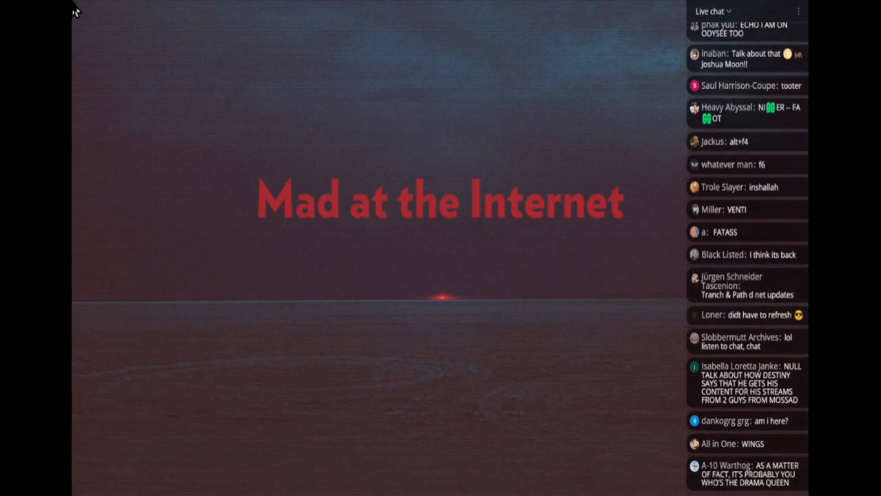
pyautogui.scroll(-3)
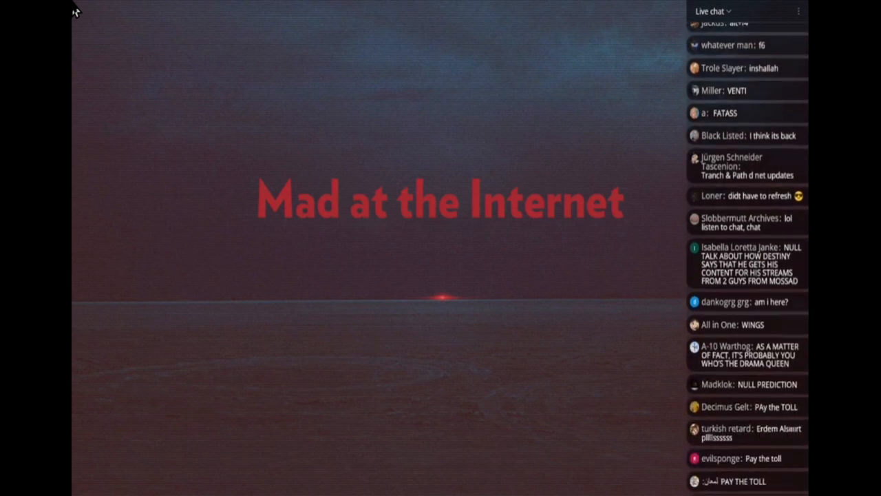
pyautogui.scroll(-3)
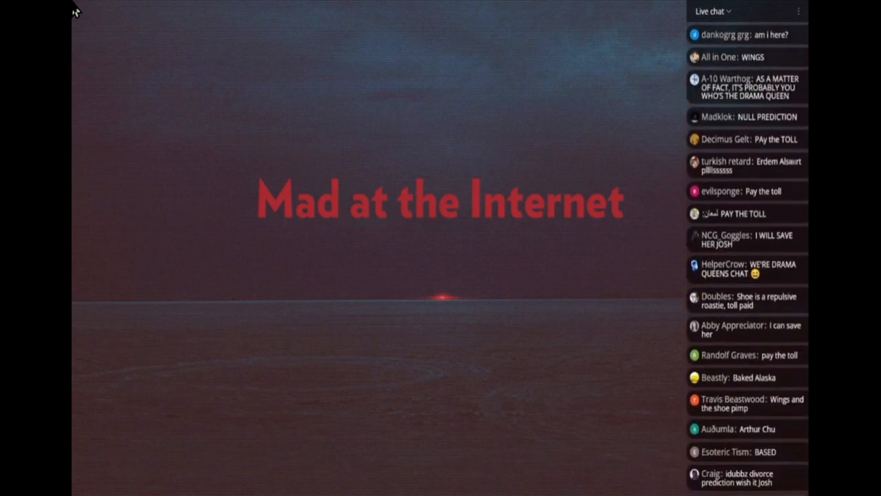
pyautogui.scroll(-3)
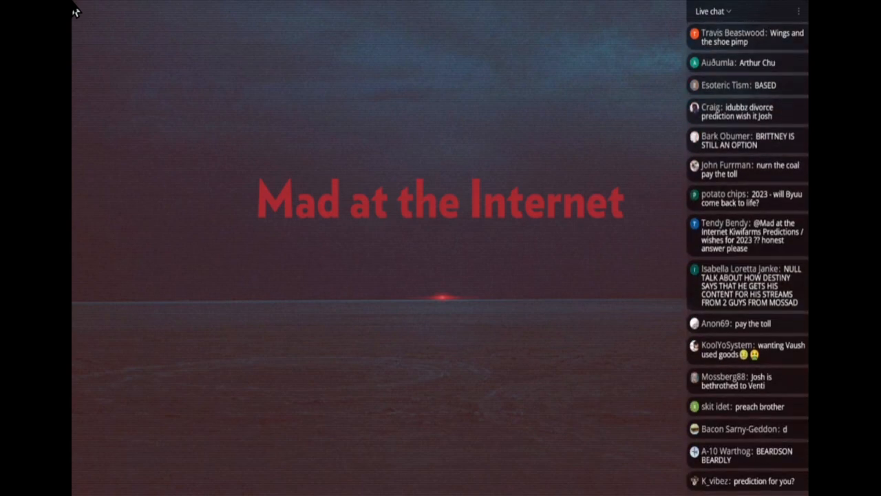
pyautogui.scroll(-3)
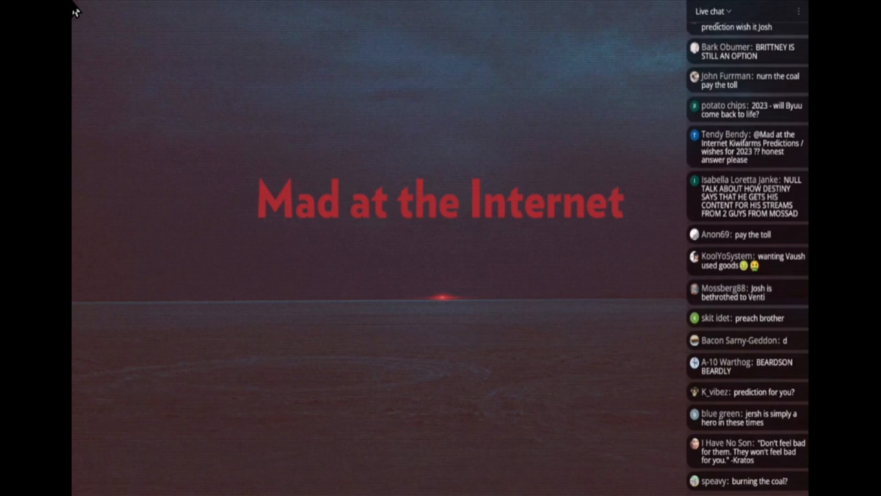
pyautogui.scroll(-3)
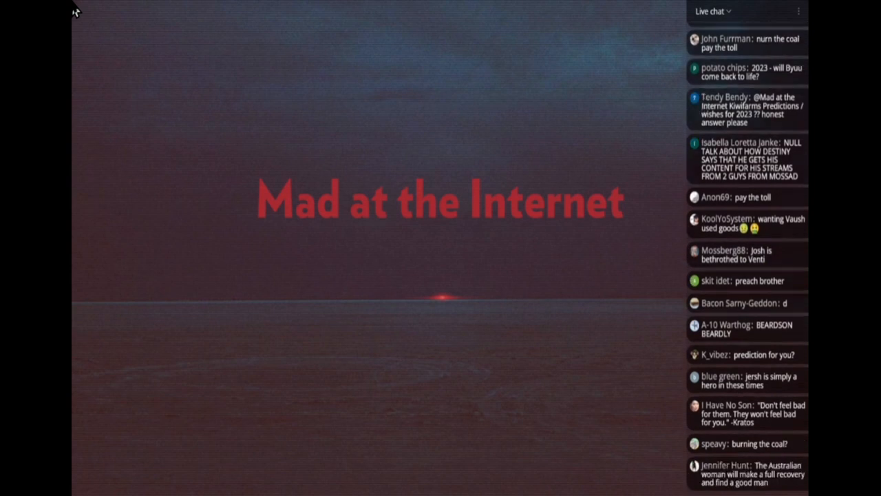